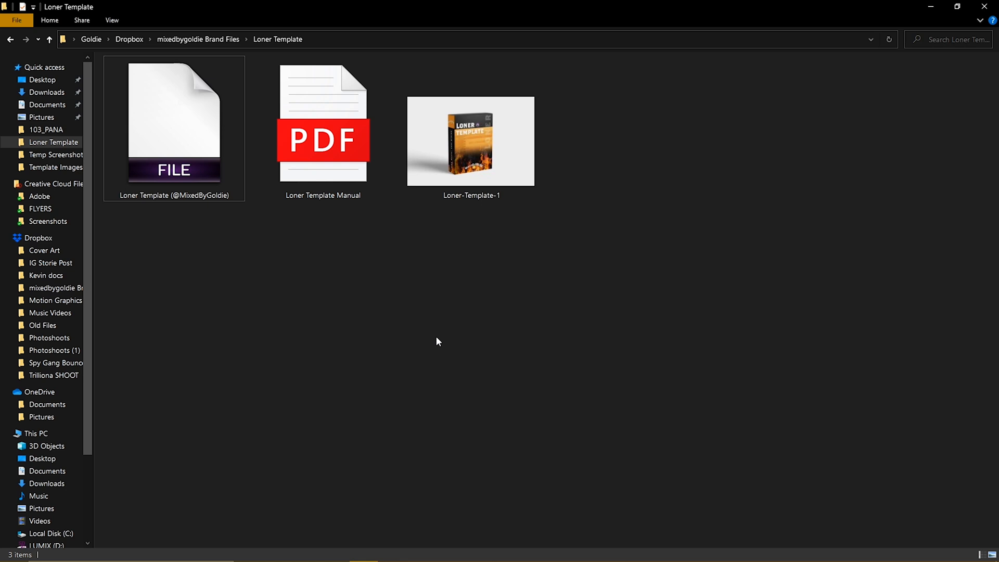
mouse_move(471, 412)
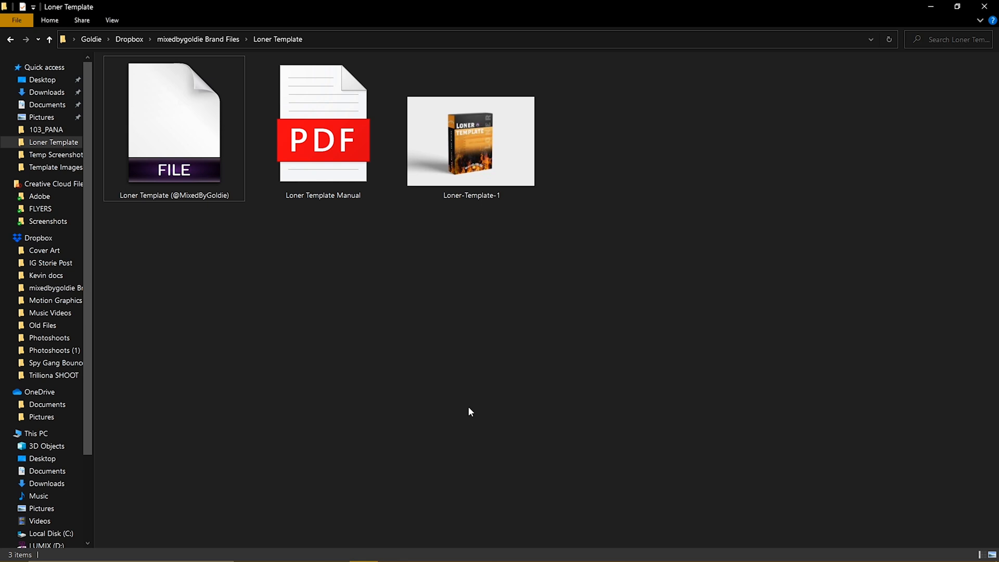
- Open the Loner Template Manual PDF from the Loner Template folder
double_click(323, 121)
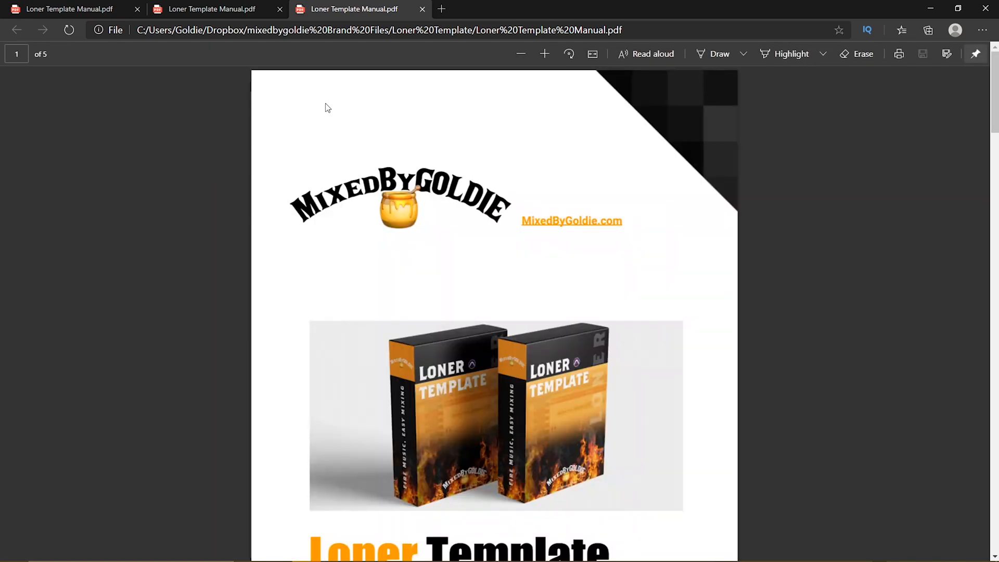
- Scroll through the manual's installation steps and track guide to the last page
scroll("down", 3)
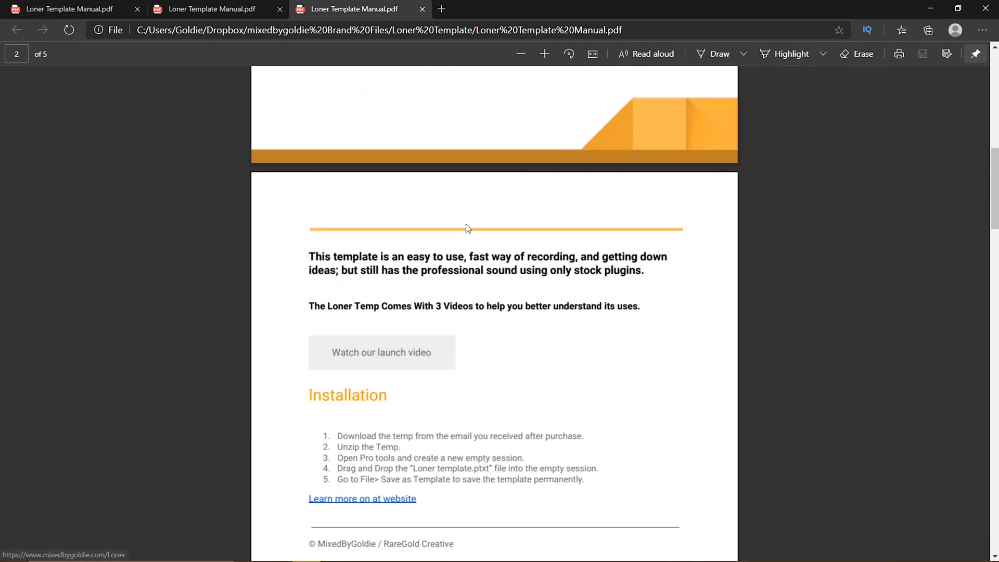
scroll("down", 3)
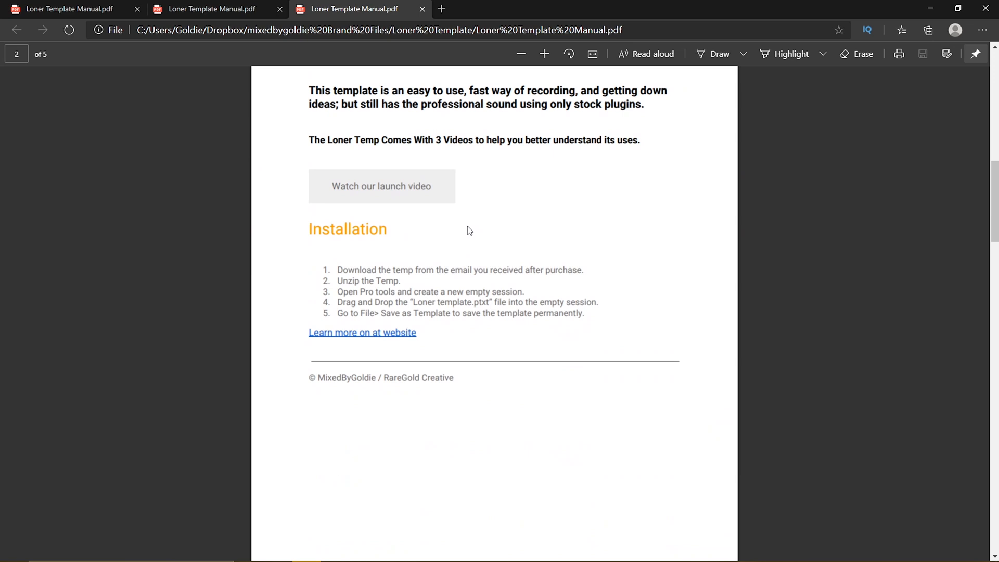
scroll("down", 3)
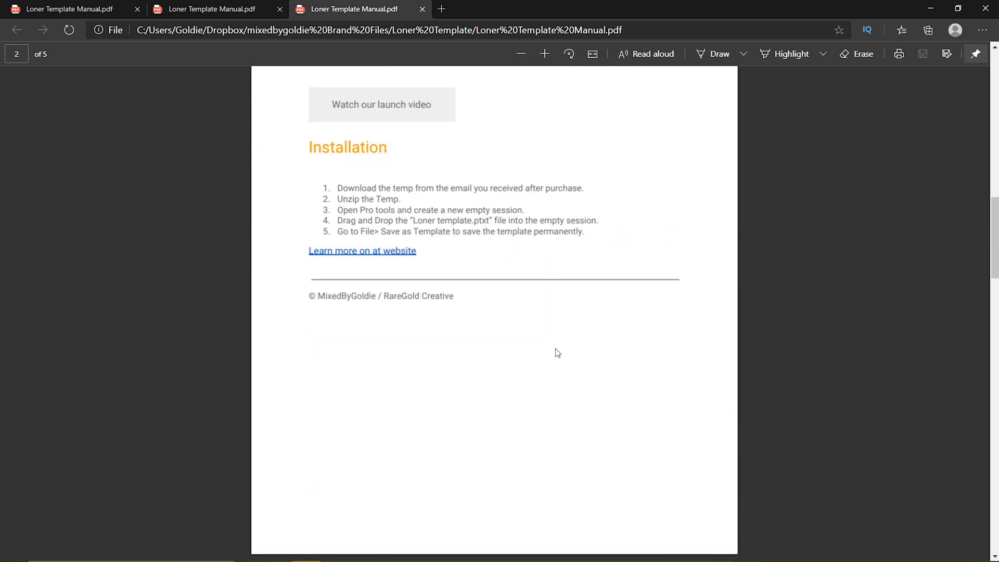
scroll("down", 3)
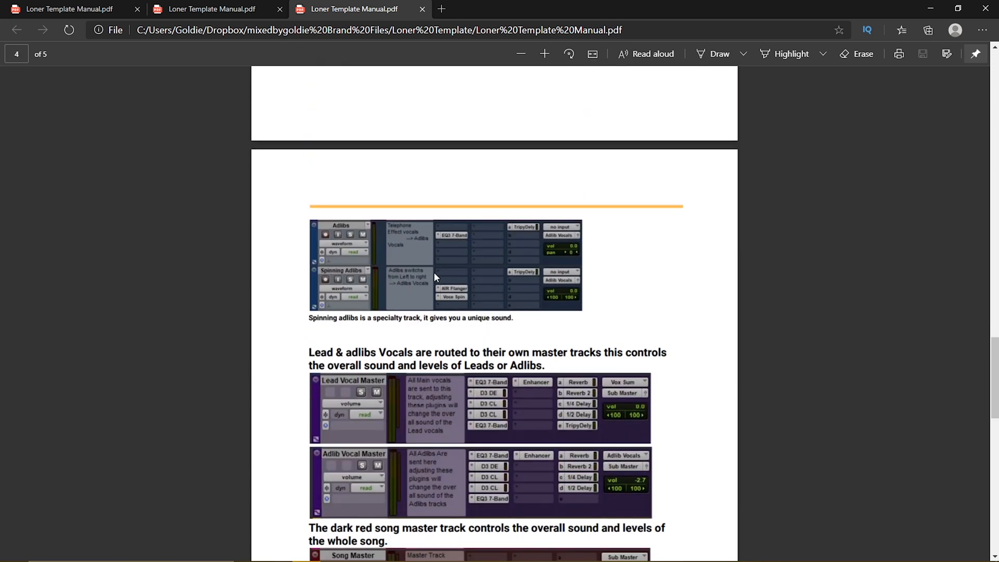
scroll("down", 3)
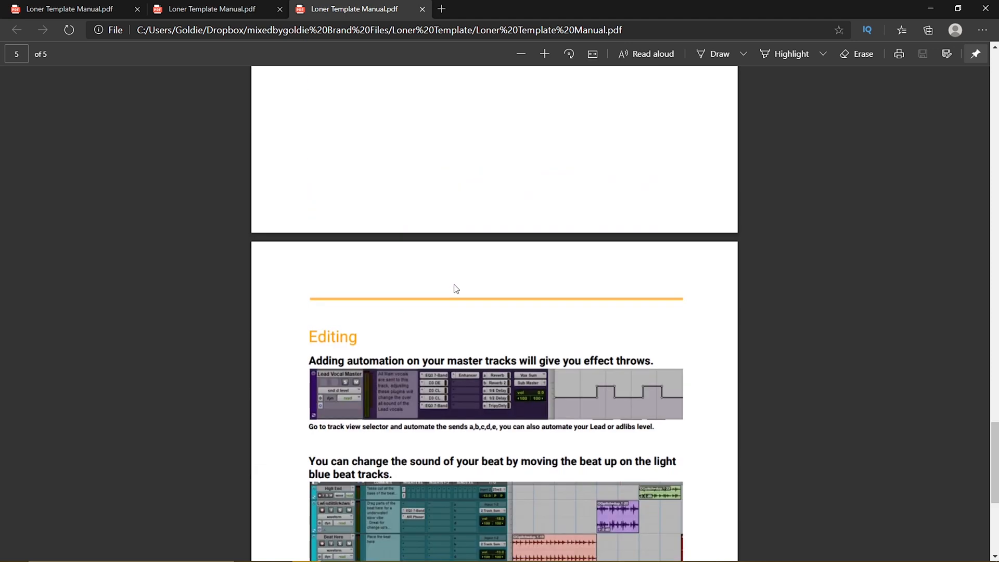
scroll("down", 3)
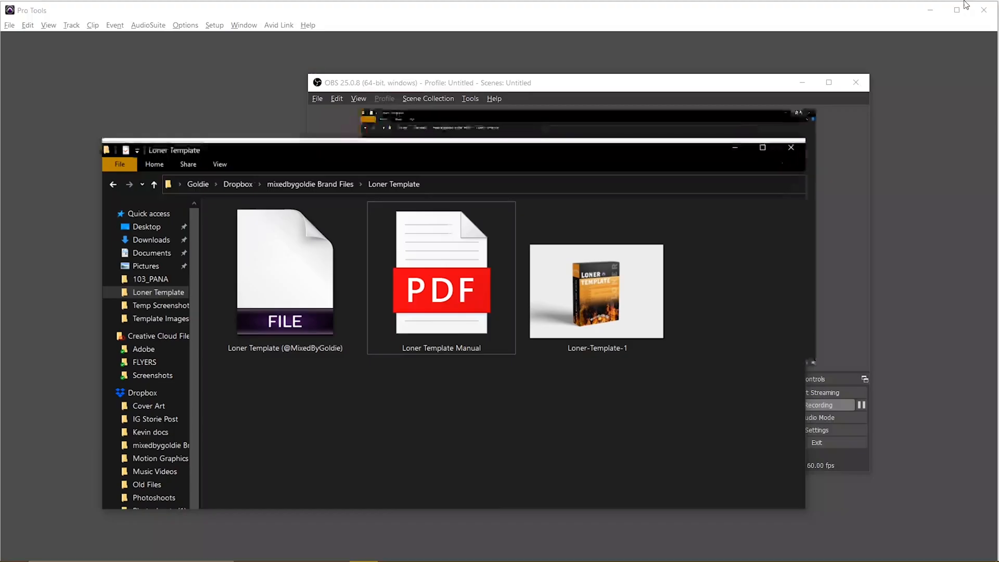
- Create a new Pro Tools session named 'loner install' from the Dashboard
left_click(9, 25)
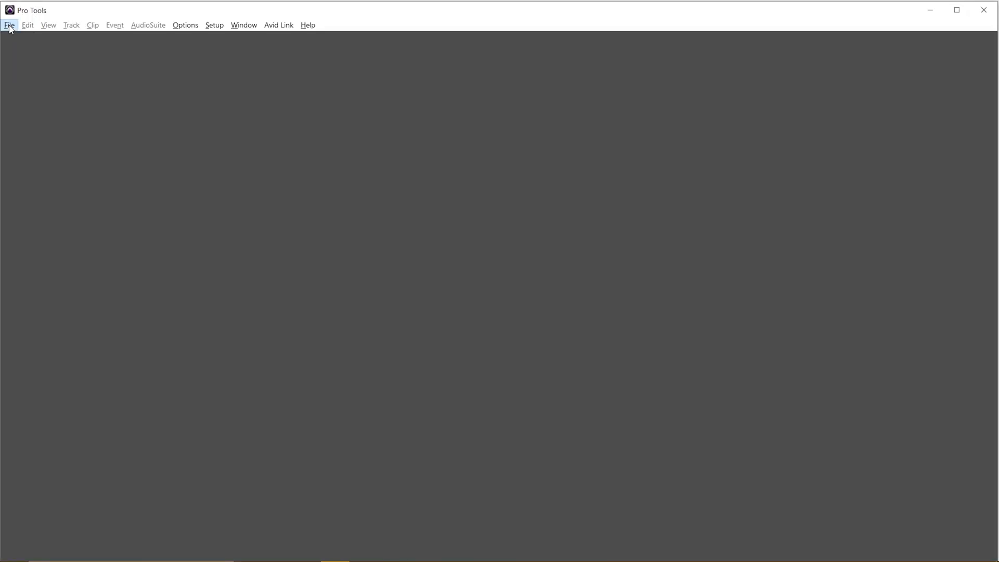
left_click(9, 25)
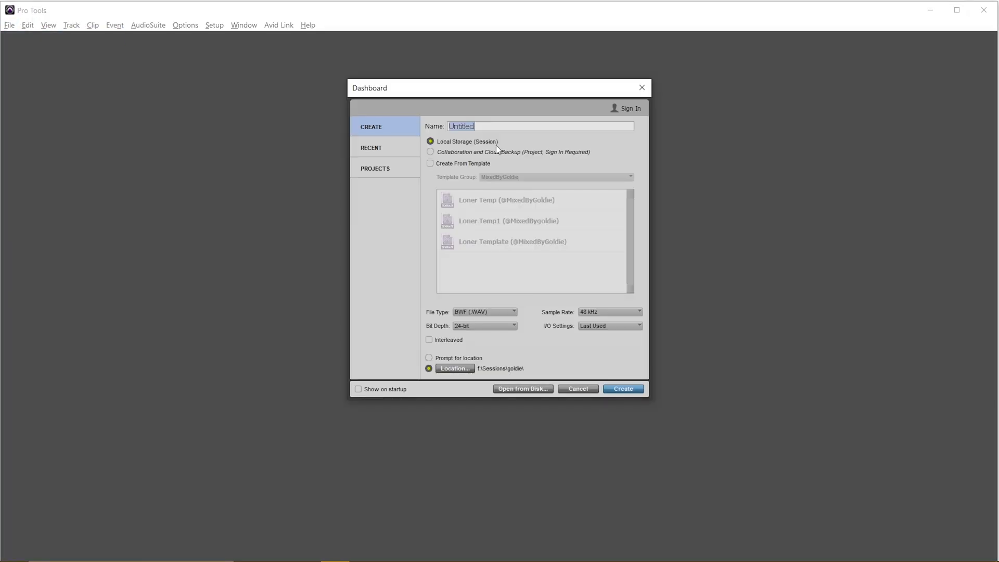
type("loner")
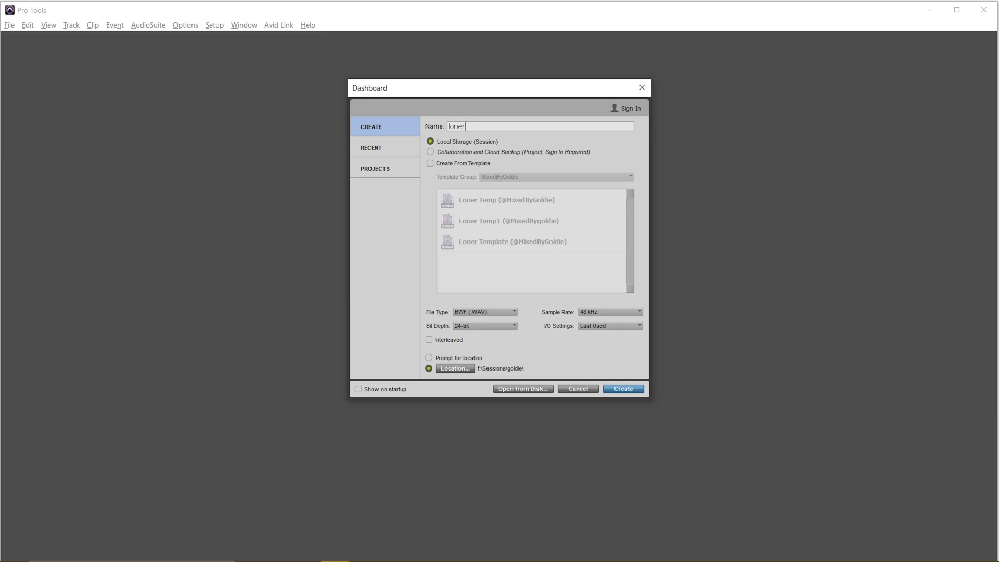
type("install")
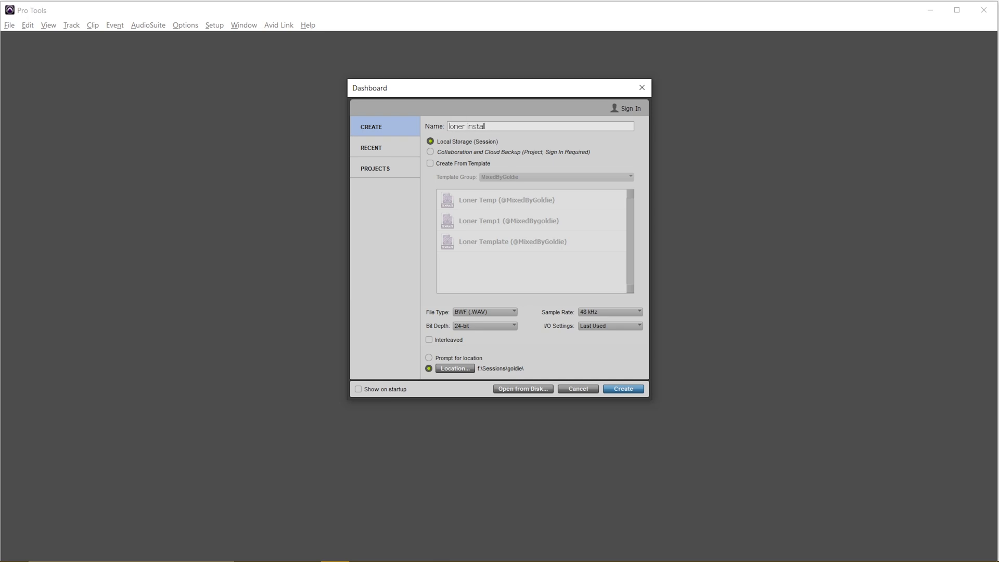
left_click(622, 389)
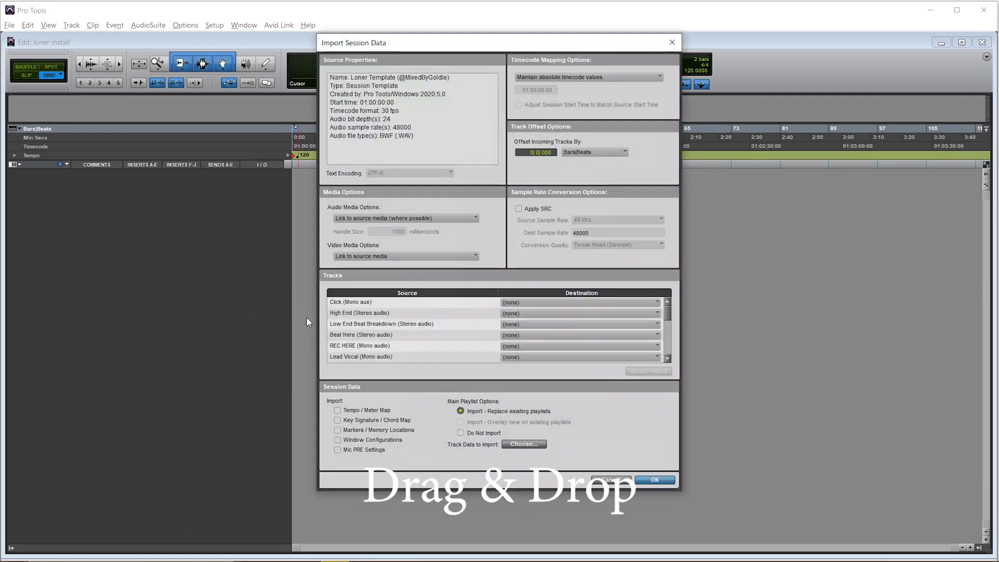
- Import all Loner Template tracks, including the master tracks, as new tracks
left_click(350, 302)
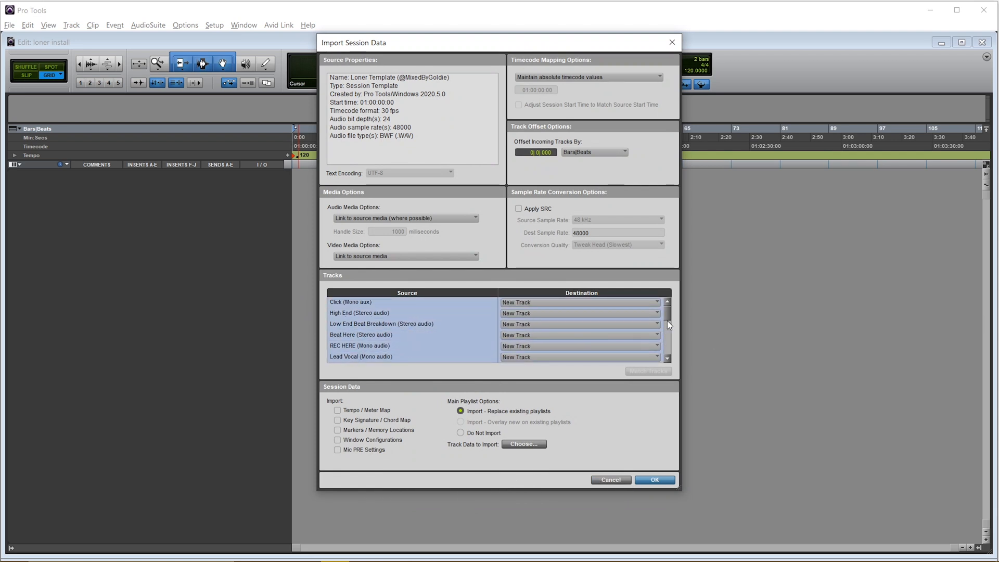
scroll("down", 3)
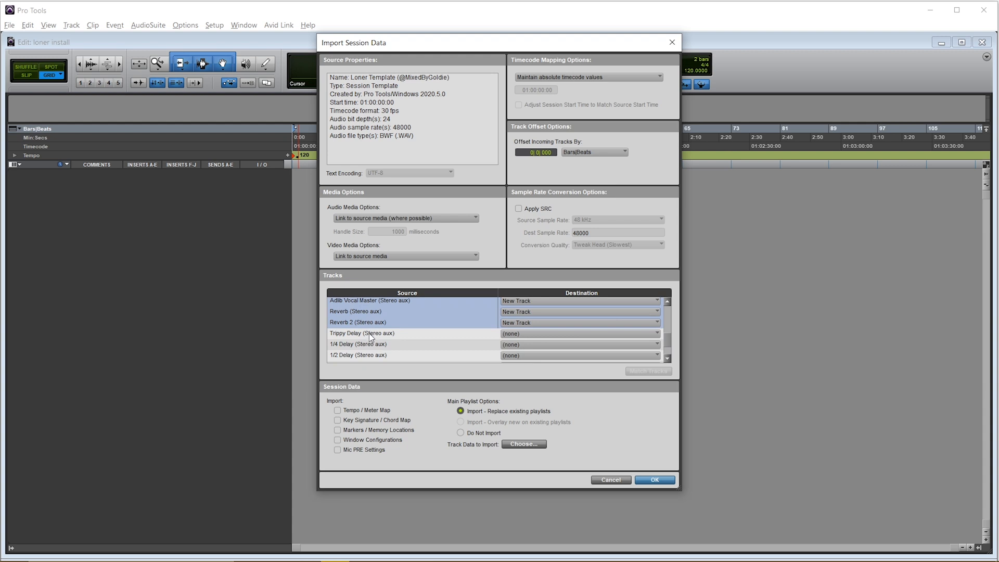
scroll("down", 3)
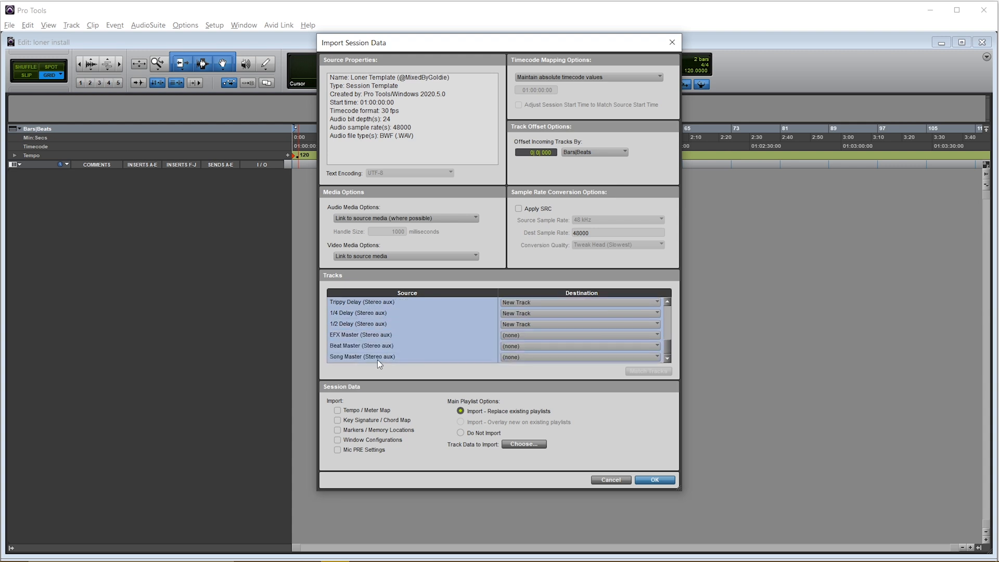
left_click(654, 479)
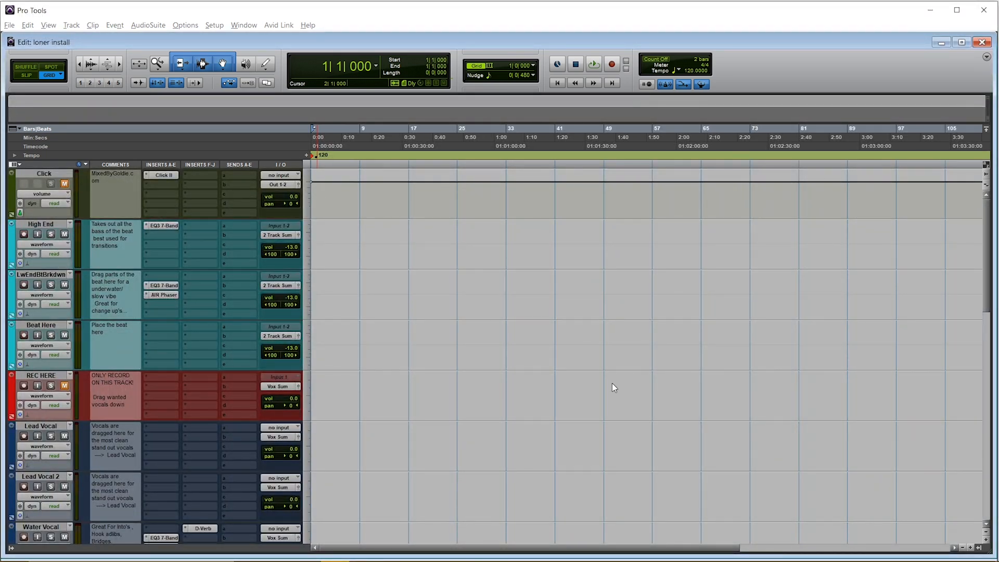
- Save the session as system template 'loner template (Mixedbygoldie)' in the MixedByGoldie category
left_click(9, 25)
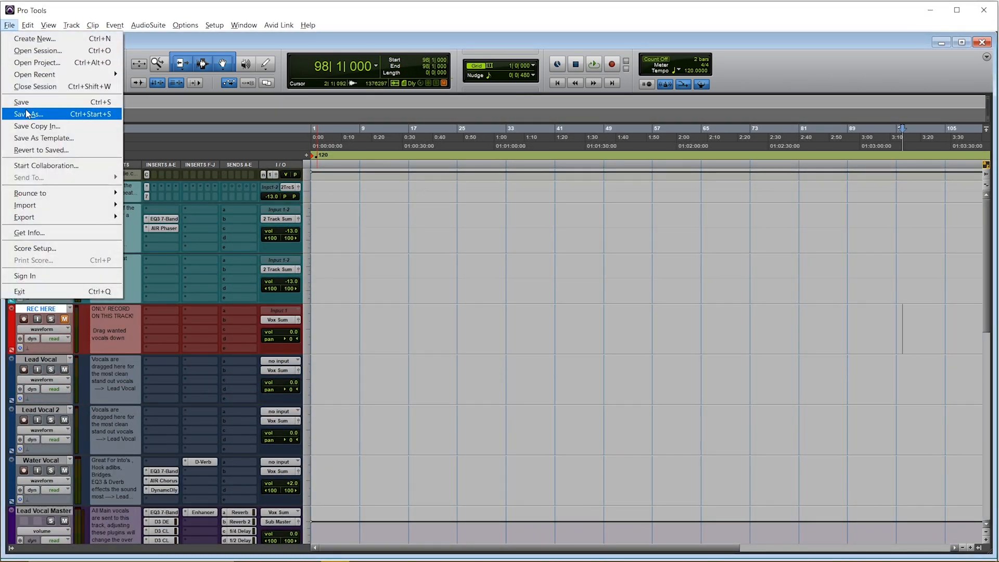
left_click(43, 138)
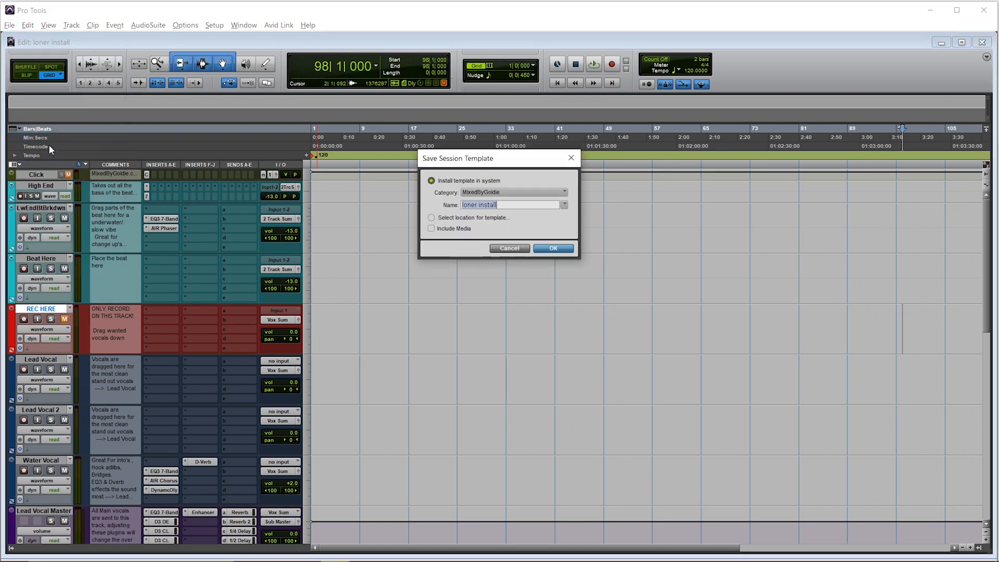
left_click(481, 205)
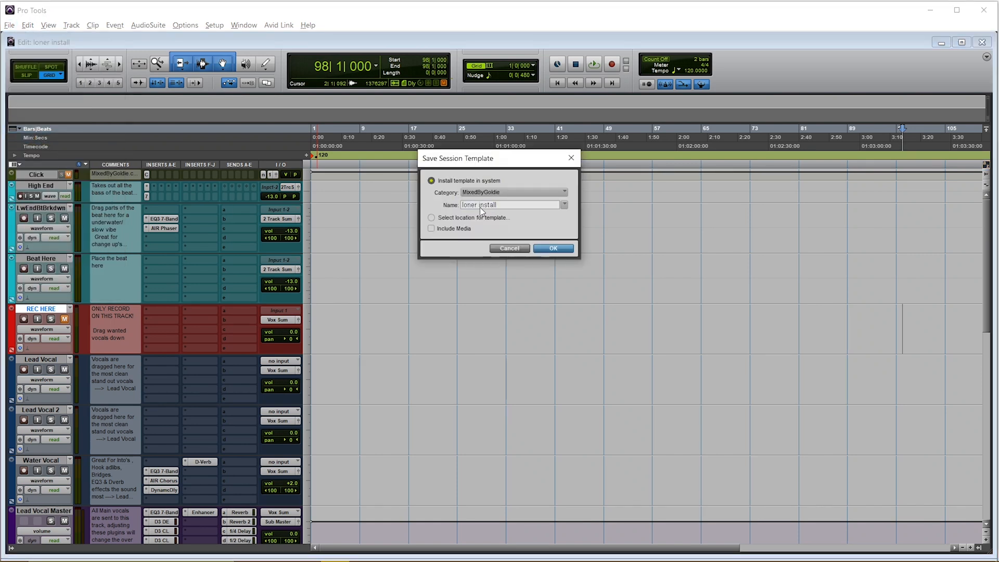
double_click(478, 205)
type("template (Mixedbygoldie)")
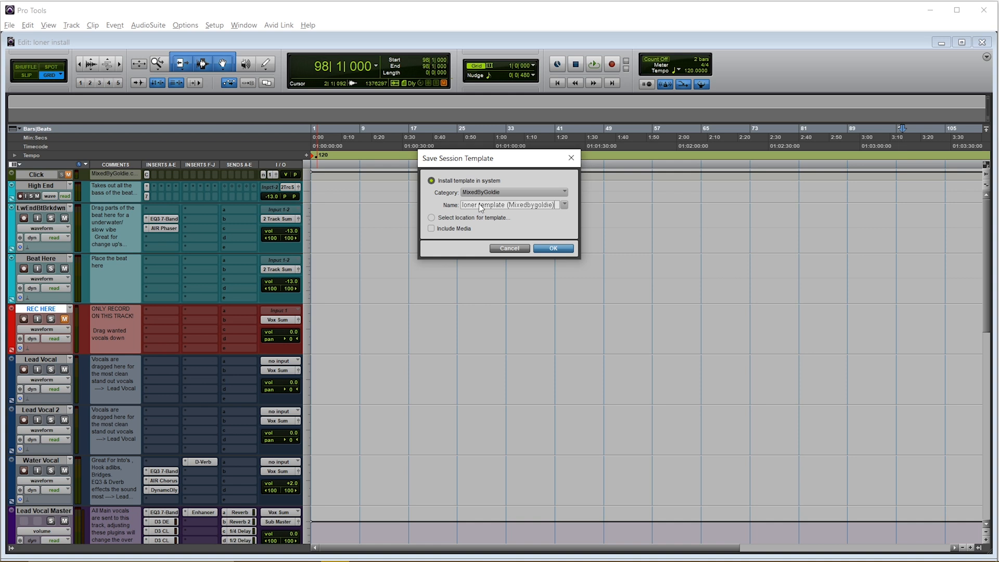
mouse_move(553, 257)
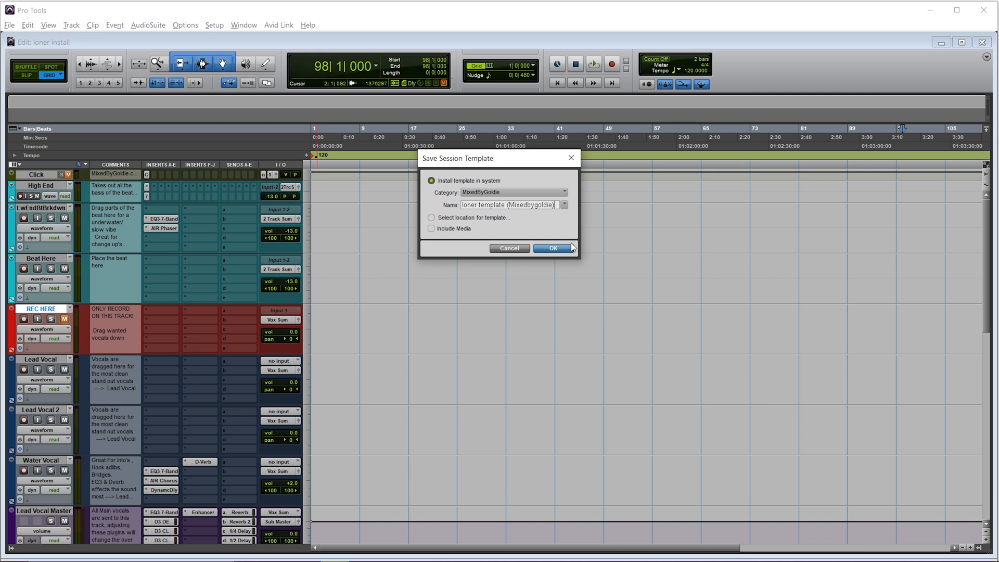
left_click(551, 247)
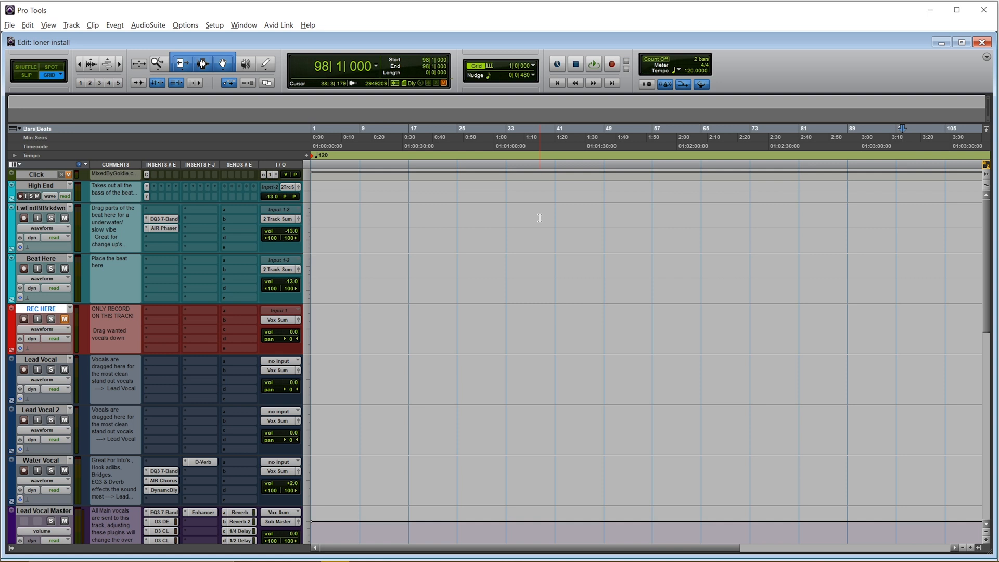
mouse_move(534, 254)
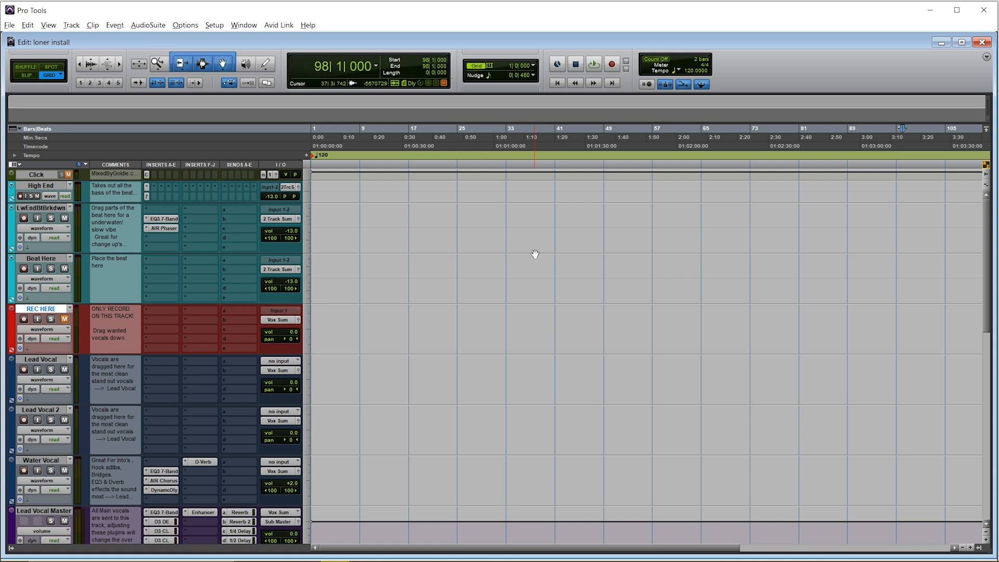